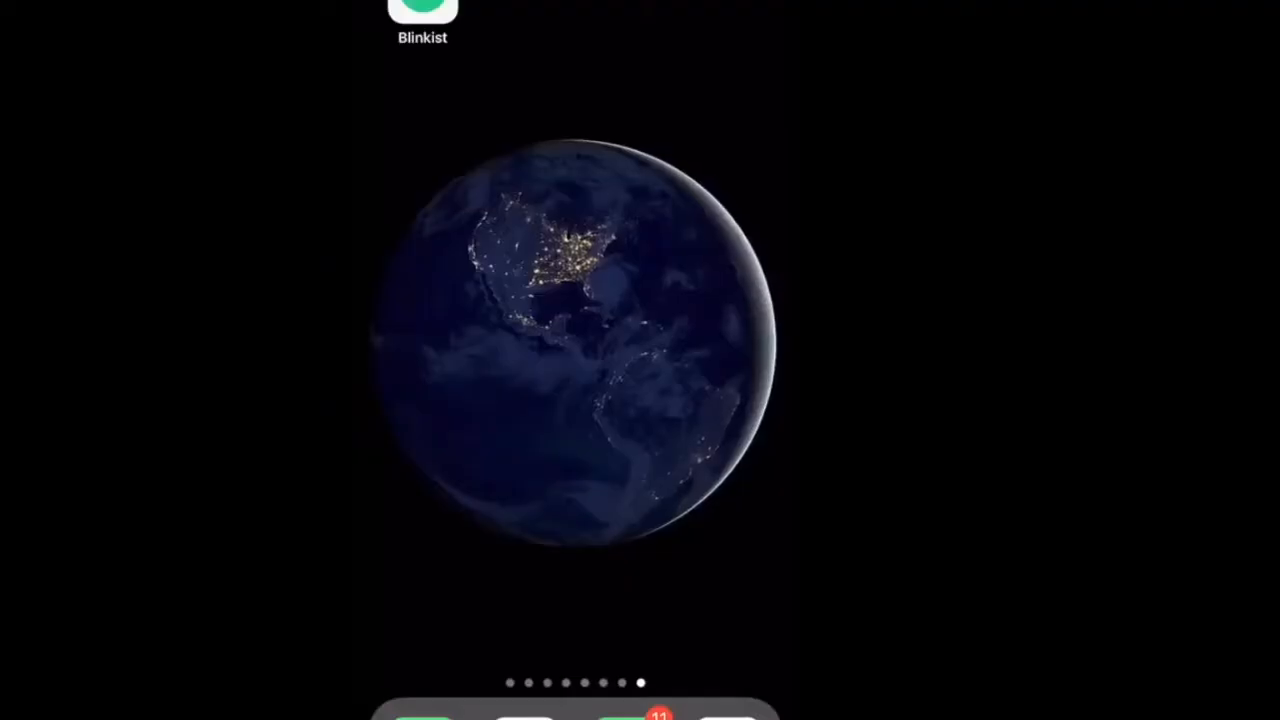
# Launch Blinkist from the iOS home screen to reach its Discover feed
pyautogui.click(422, 10)
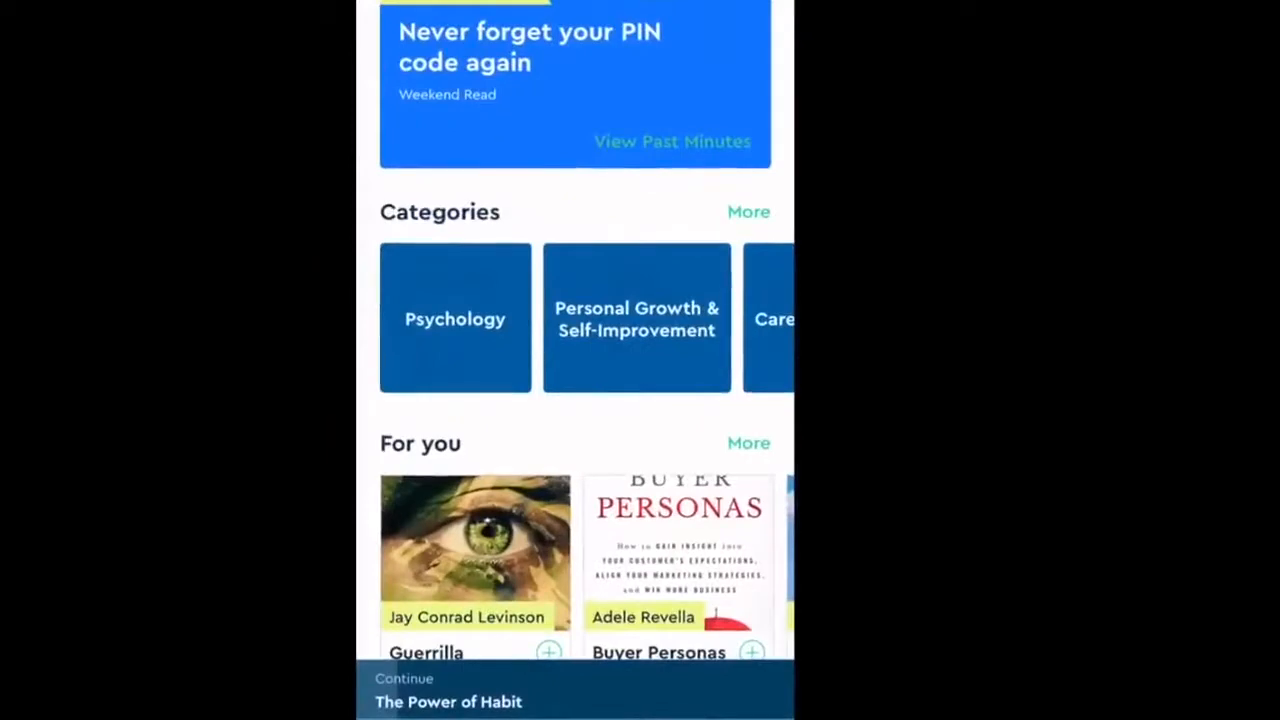
# Scroll through the self-discovery book list and the A–Z sorted saved library
pyautogui.scroll(-3)
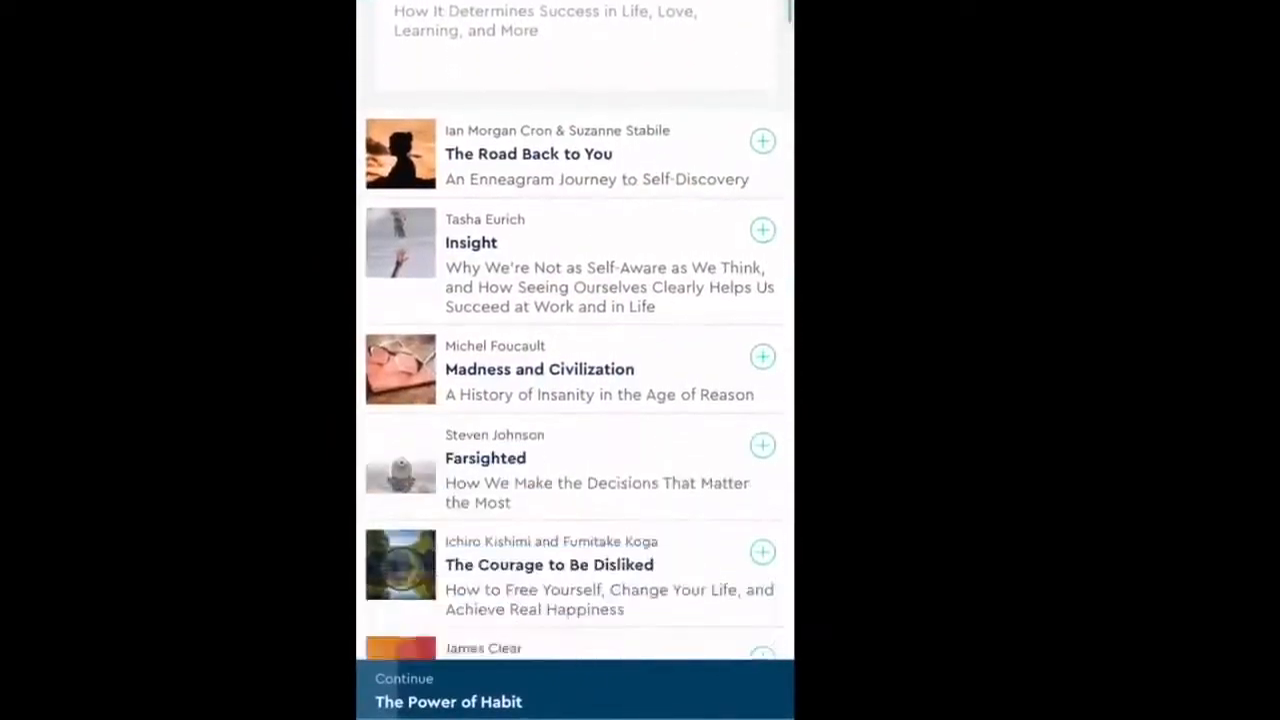
pyautogui.scroll(-3)
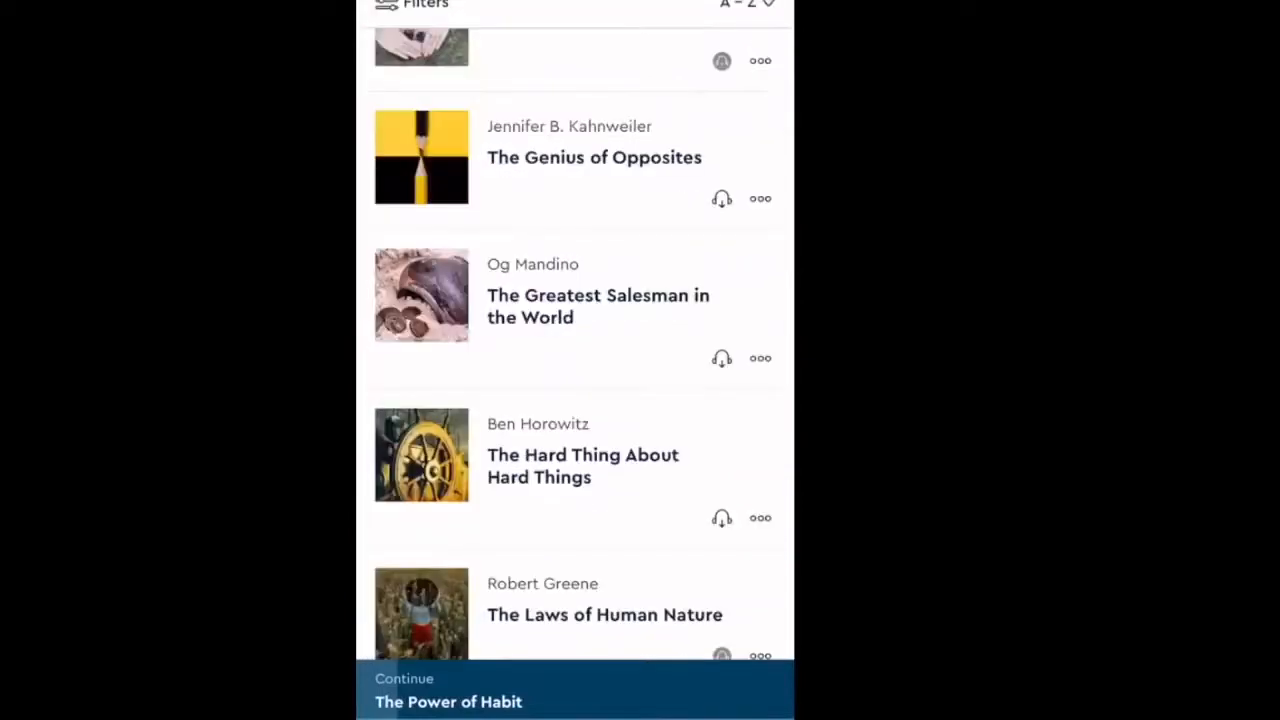
pyautogui.scroll(-3)
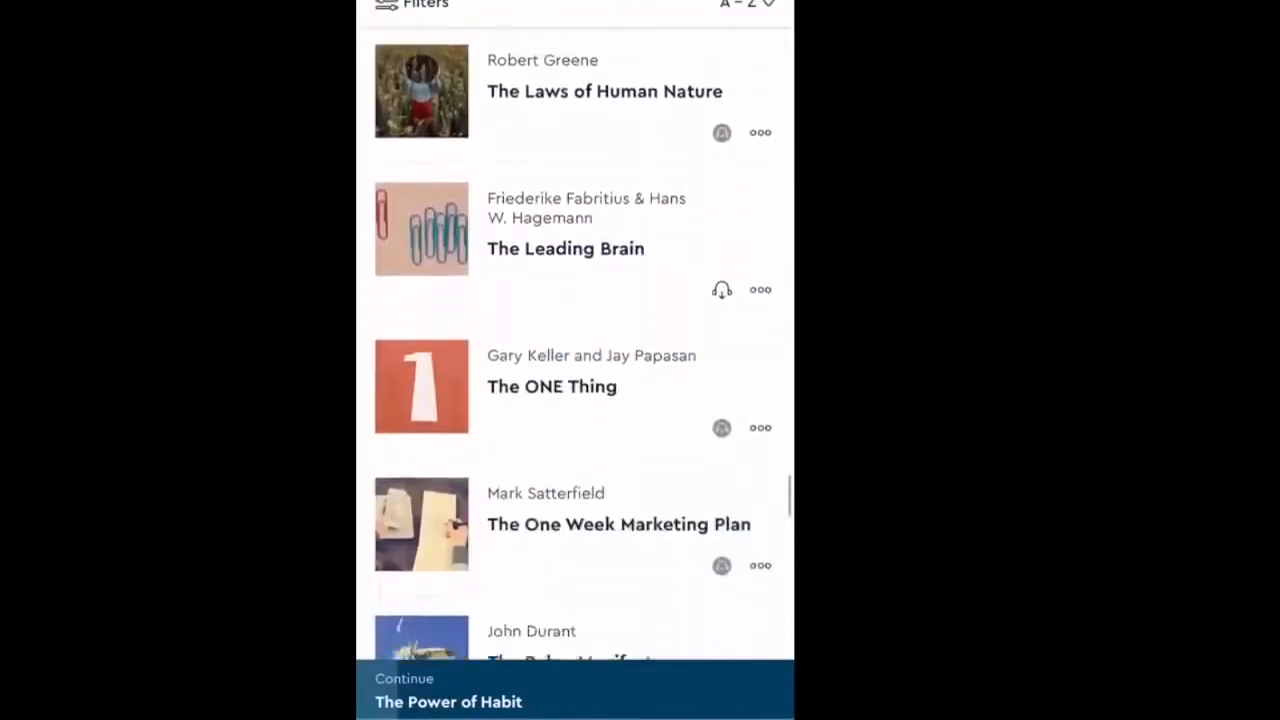